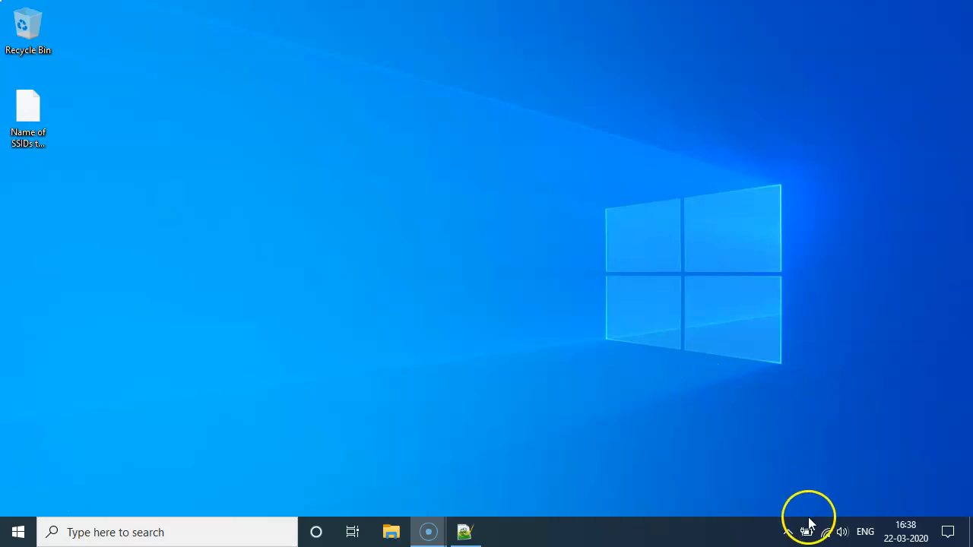
Review the nearby Wi-Fi networks such as Sam 2G, Tenda_A63710, CA2 and Cmb 5g.
{"action": "left_click", "coordinate": [827, 532]}
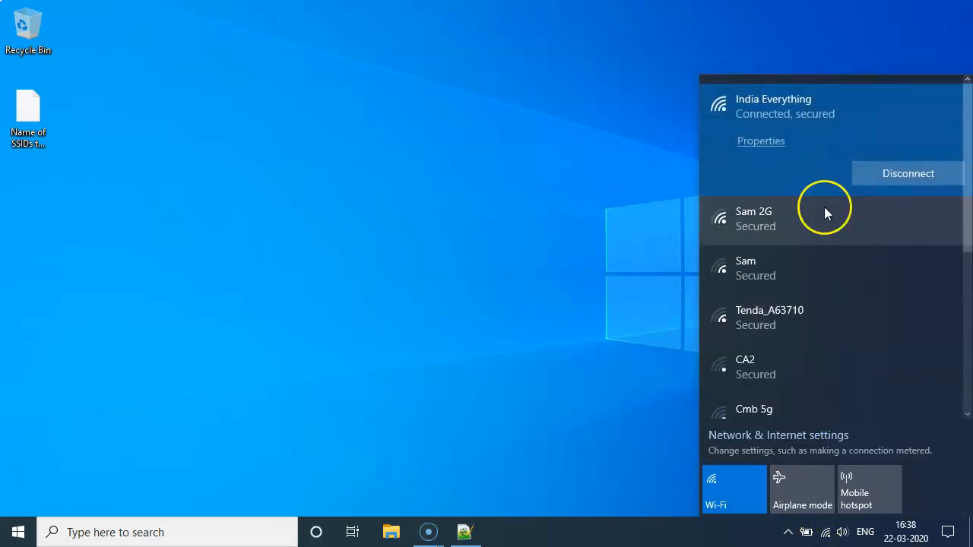
{"action": "scroll", "scroll_direction": "down", "scroll_amount": 3}
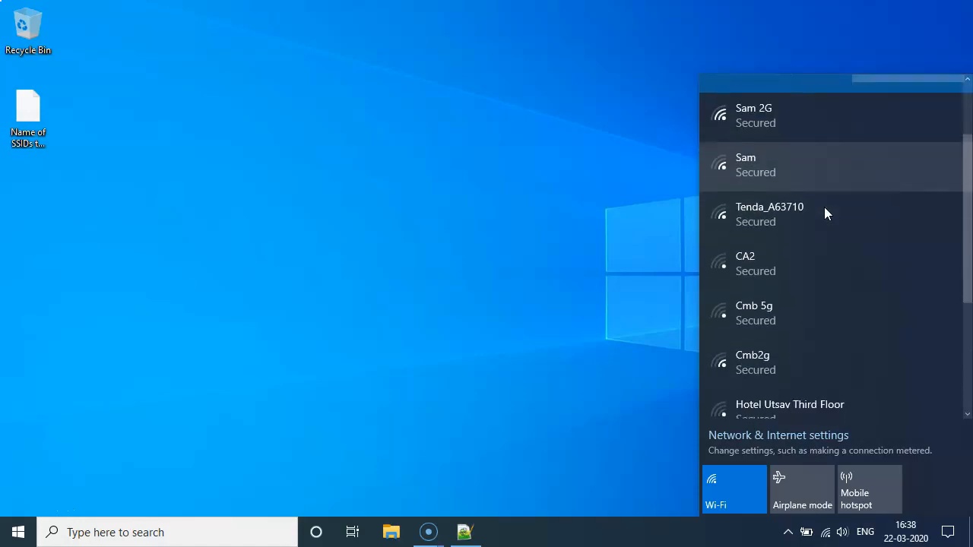
{"action": "scroll", "scroll_direction": "down", "scroll_amount": 3}
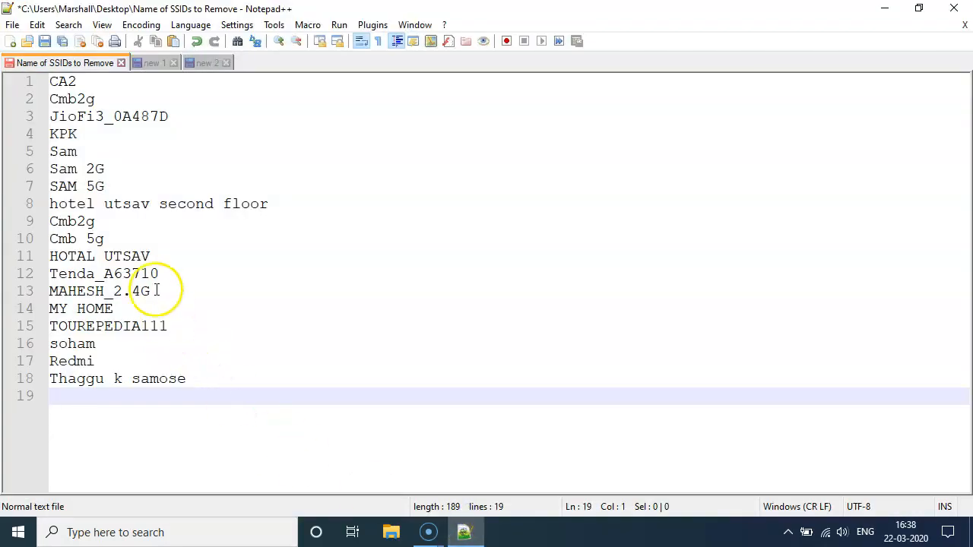
Select the SSID list and move to the document holding the netsh block-filter template with empty ssid.
{"action": "key", "text": "ctrl+a"}
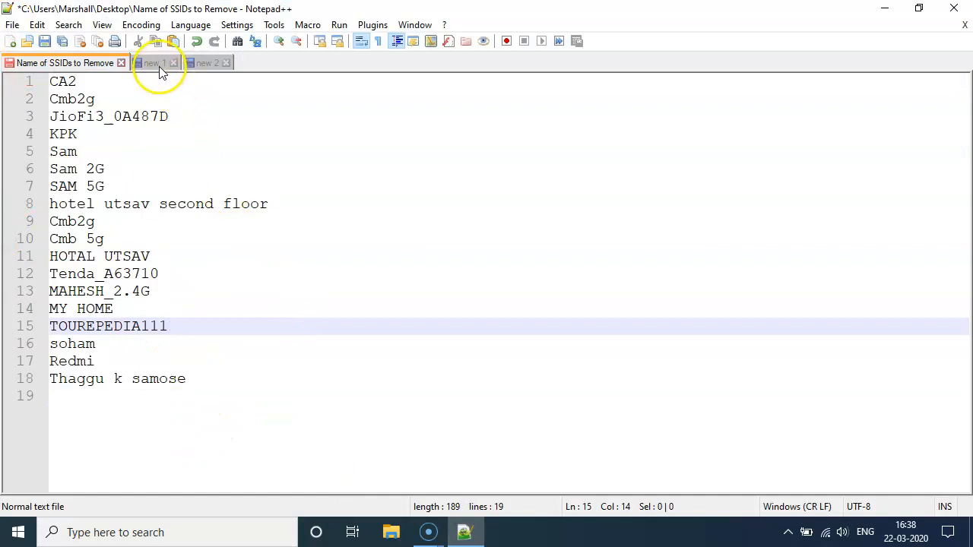
{"action": "left_click", "coordinate": [150, 62]}
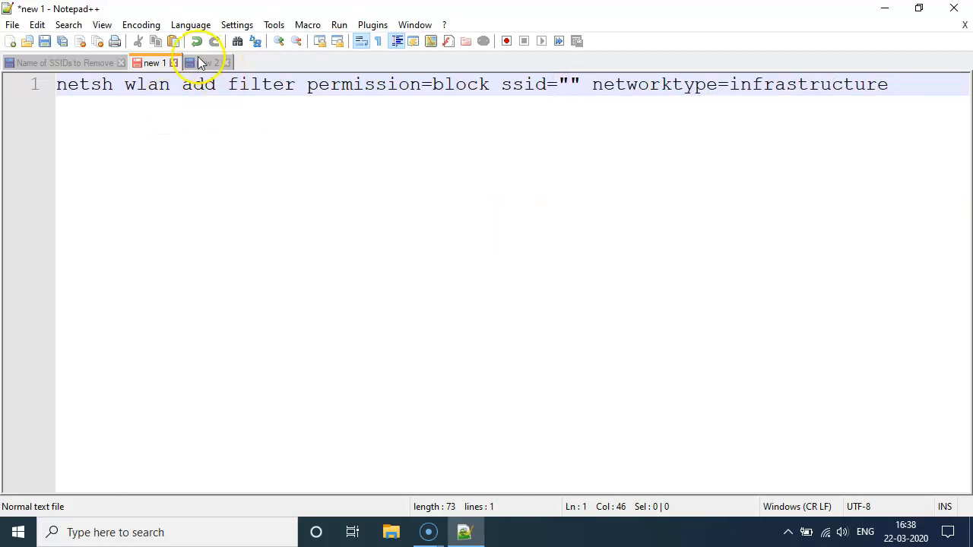
Build the 18 netsh block-filter lines and check them against the Wi-Fi flyout.
{"action": "left_click", "coordinate": [205, 62]}
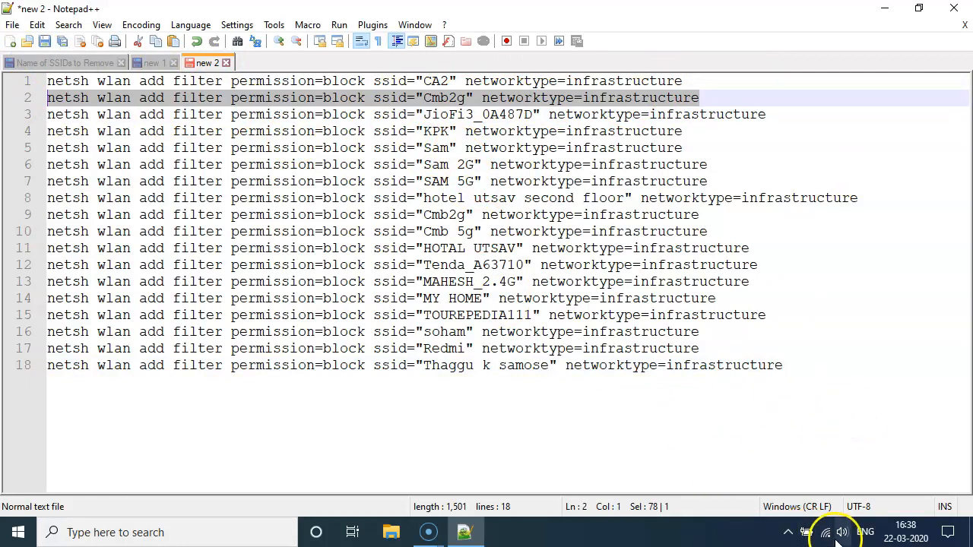
{"action": "left_click", "coordinate": [826, 532]}
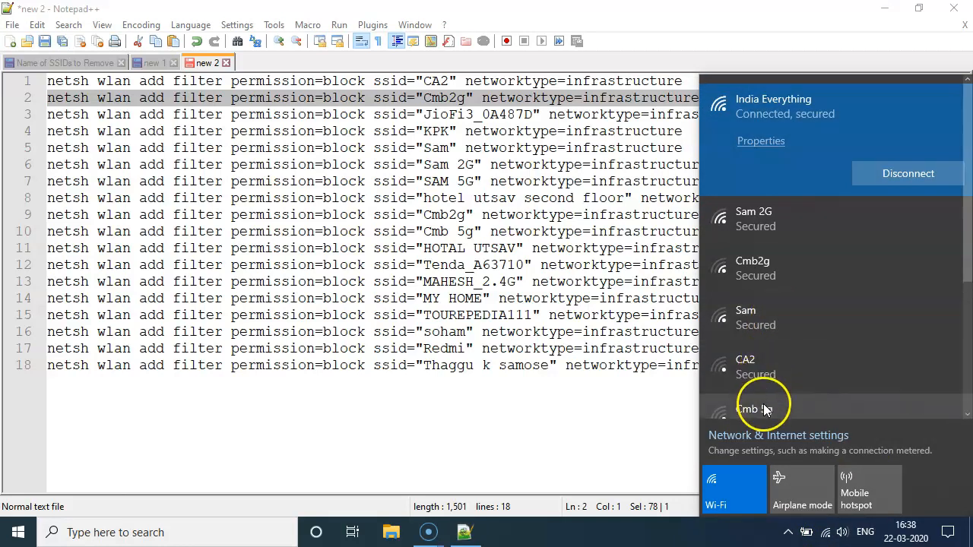
{"action": "scroll", "scroll_direction": "down", "scroll_amount": 3}
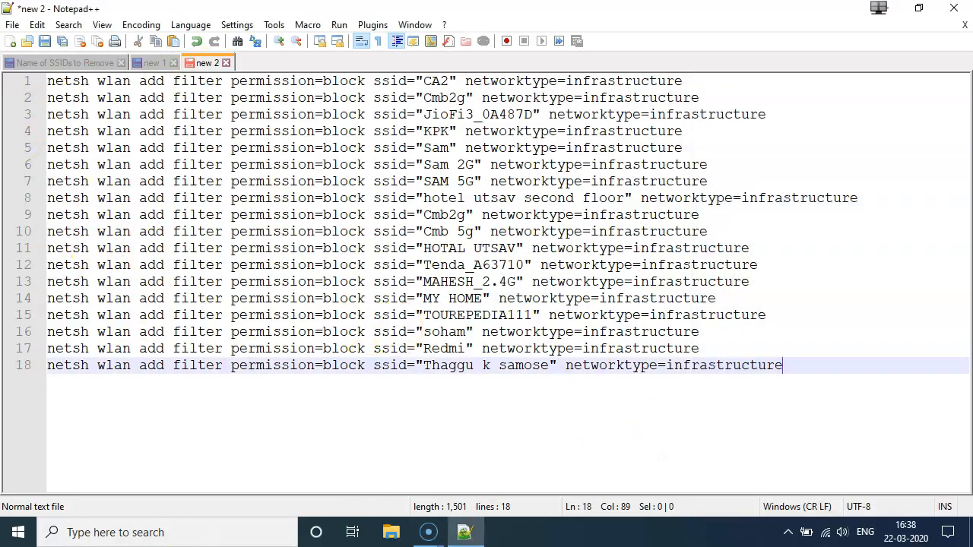
Save the filter lines as block.bat on the Desktop with All types.
{"action": "left_click", "coordinate": [12, 25]}
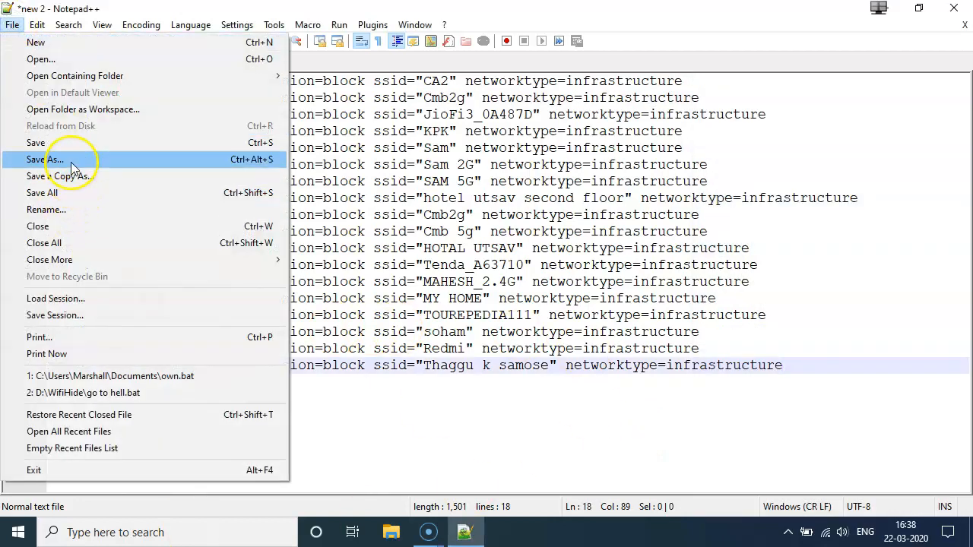
{"action": "left_click", "coordinate": [44, 159]}
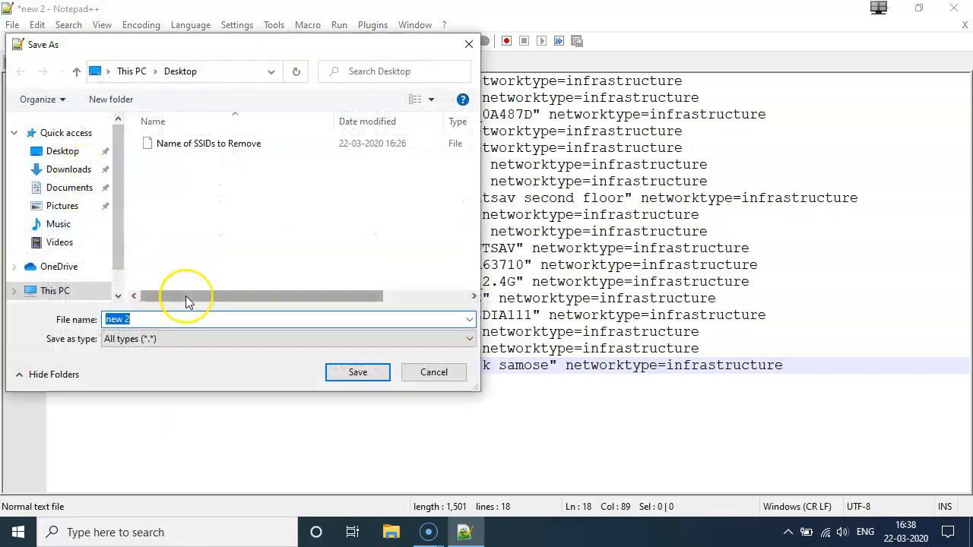
{"action": "type", "text": "block.bat\""}
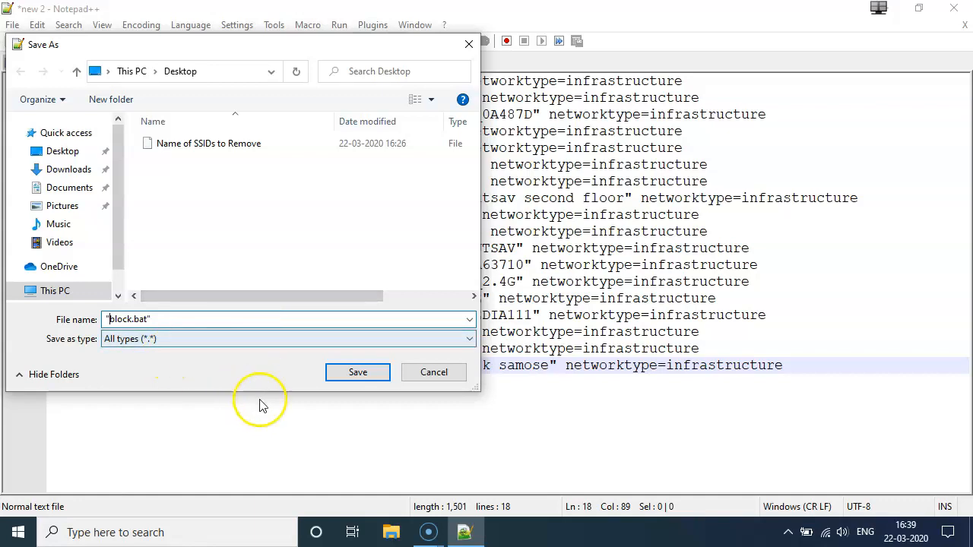
{"action": "left_click", "coordinate": [357, 371]}
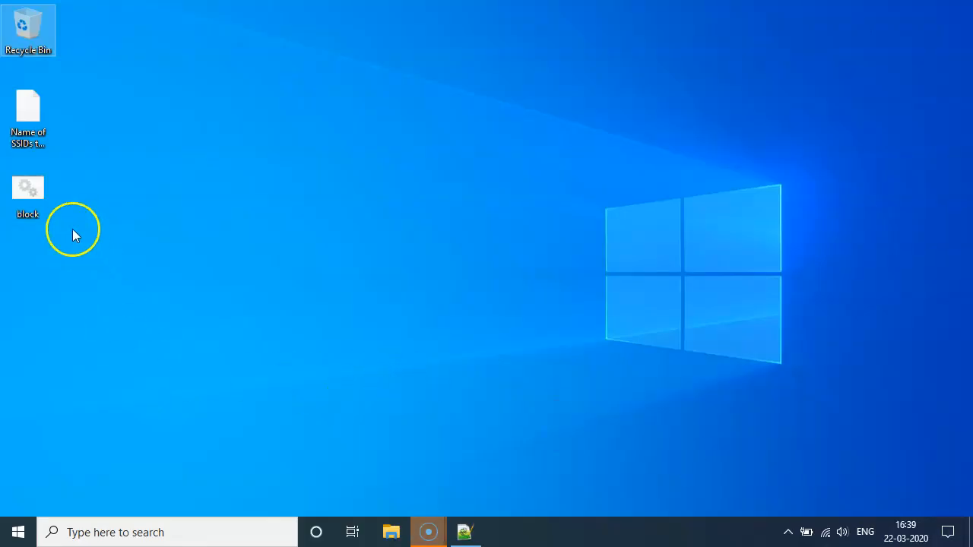
Run block.bat as administrator and confirm the Wi-Fi list shows only India Everything.
{"action": "right_click", "coordinate": [27, 195]}
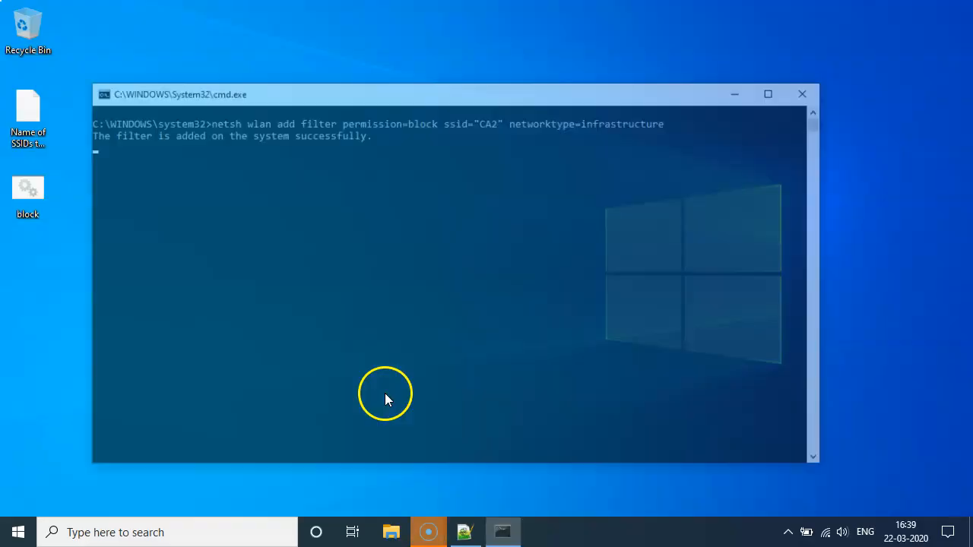
{"action": "type", "text": "netsh wlan add filter permission=block ssid=\"Cmb2g\" networktype=infrastructure"}
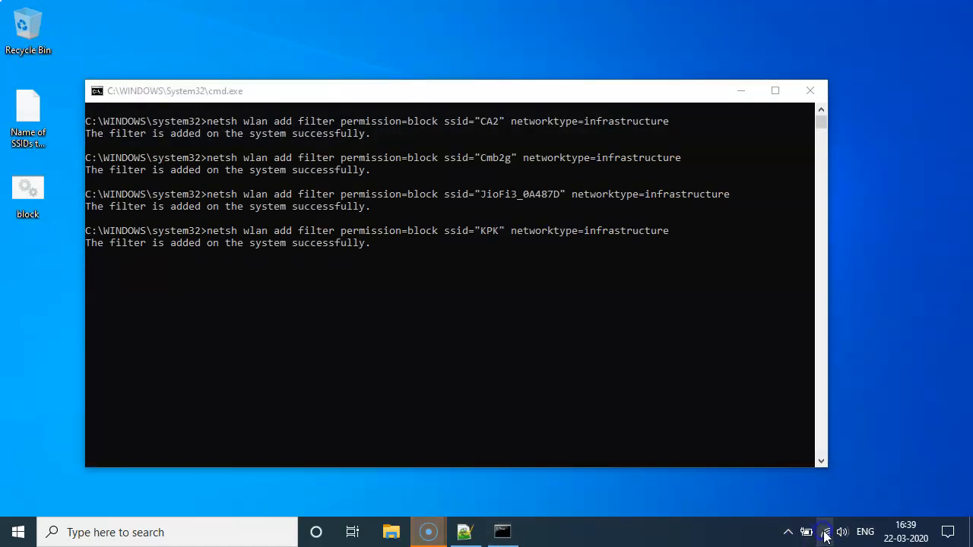
{"action": "left_click", "coordinate": [824, 532]}
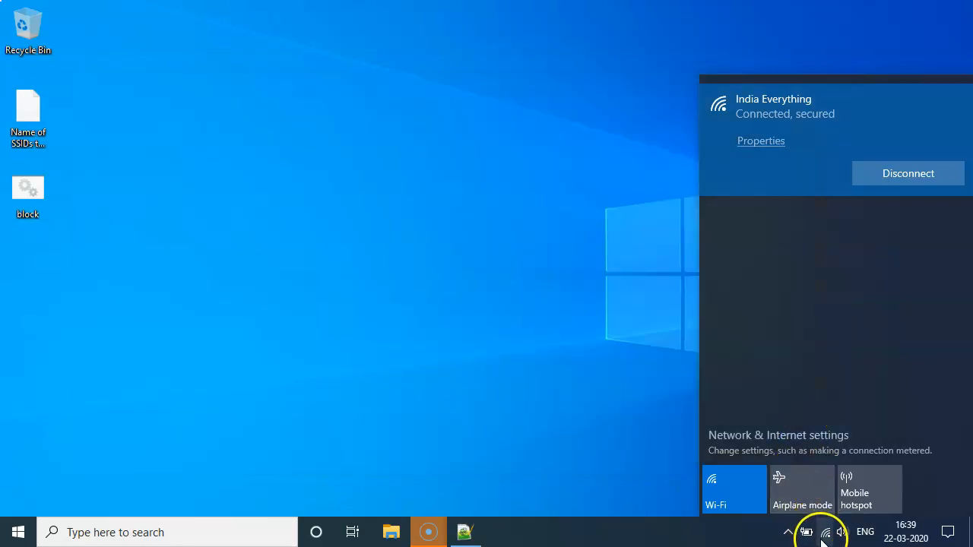
{"action": "mouse_move", "coordinate": [828, 535]}
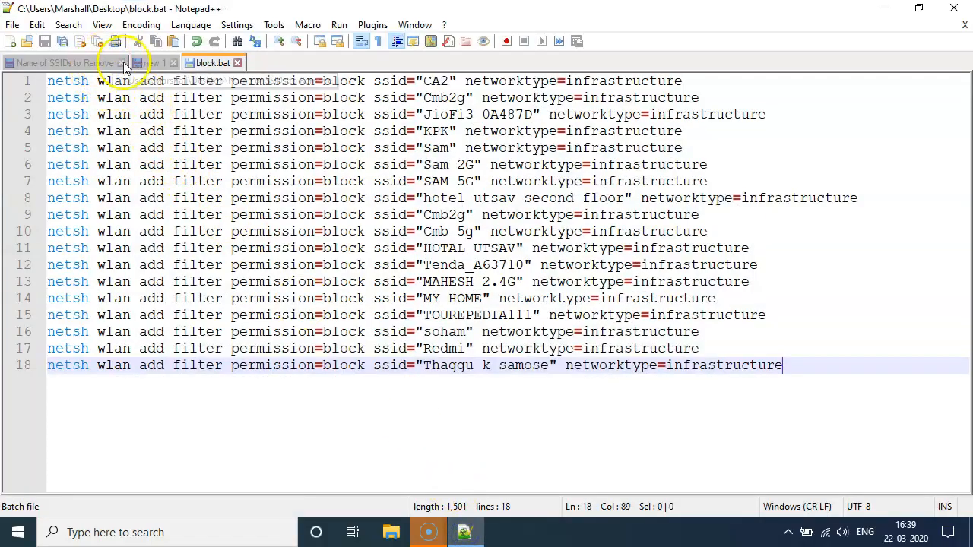
{"action": "left_click", "coordinate": [9, 41]}
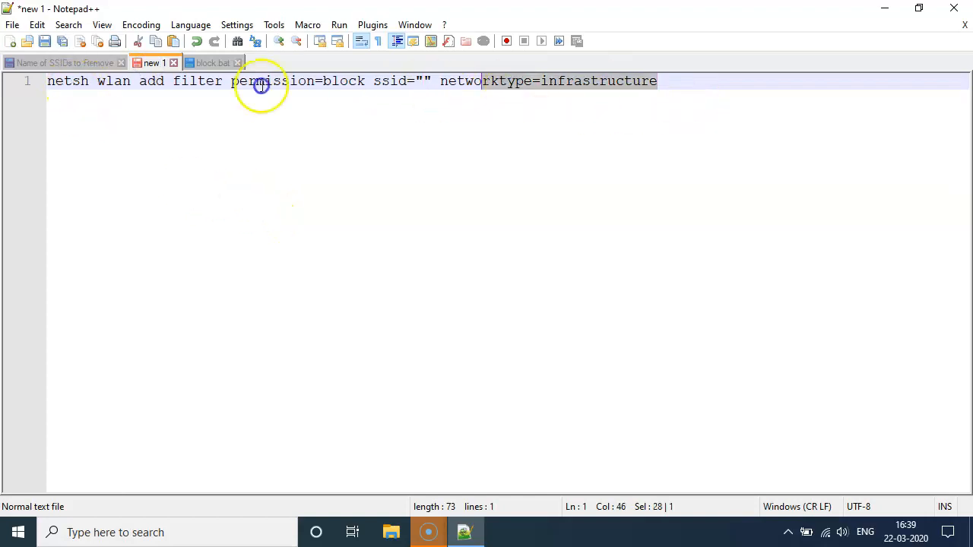
{"action": "left_click", "coordinate": [423, 81]}
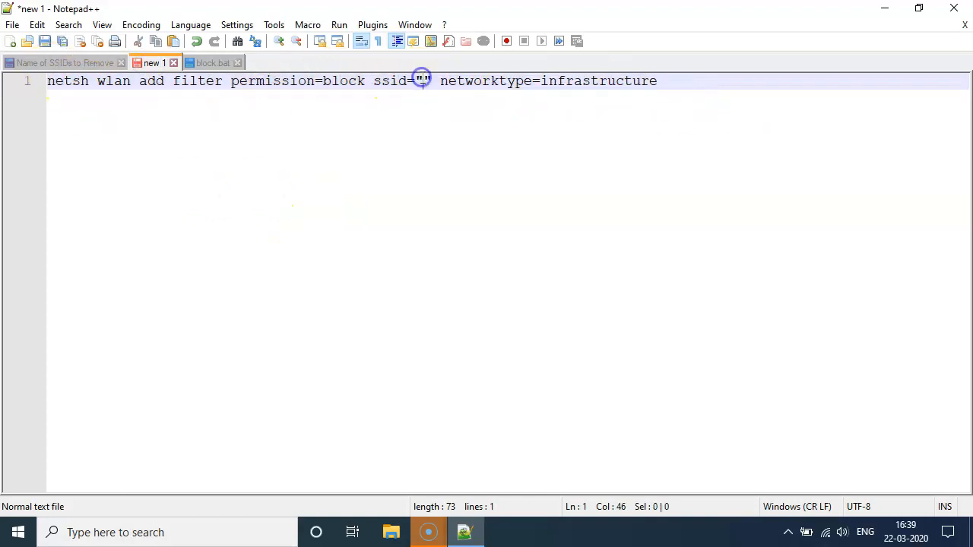
{"action": "left_click", "coordinate": [213, 62]}
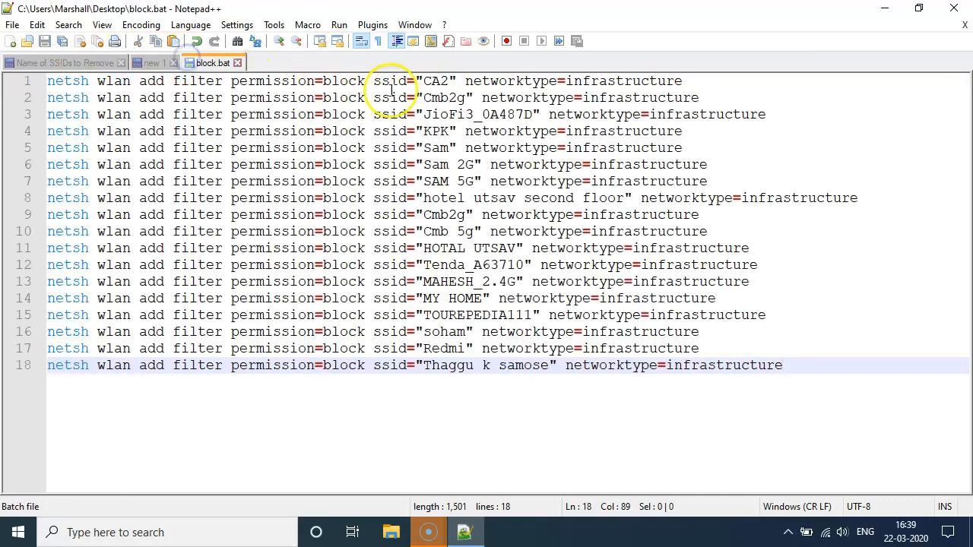